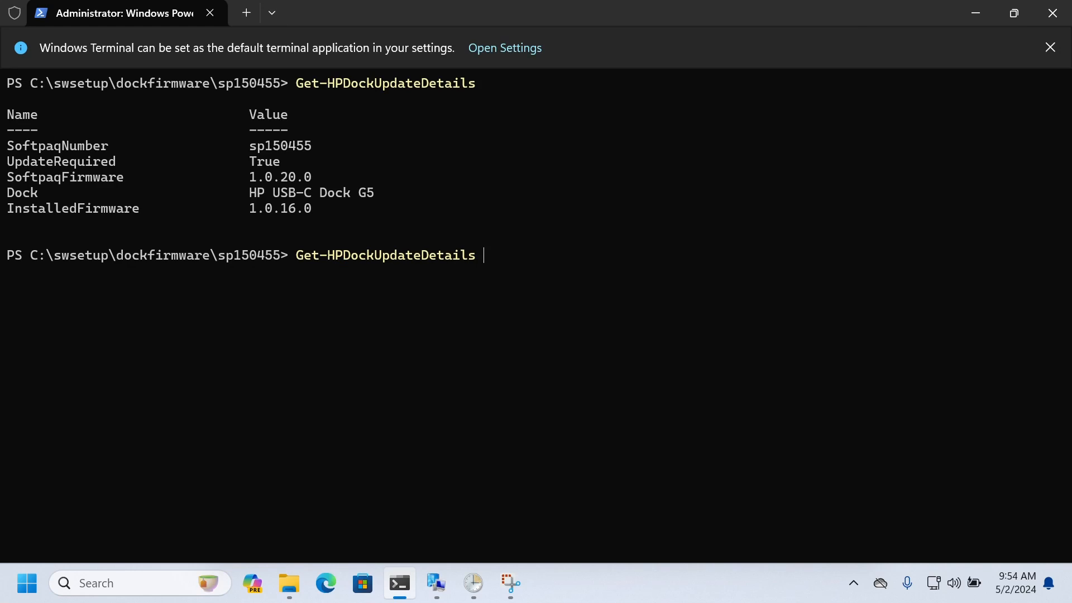
Run Get-HPDockUpdateDetails with -Update -Stage -UIExperience Silent to stage the dock firmware update.
{"action": "type", "text": "-Update -"}
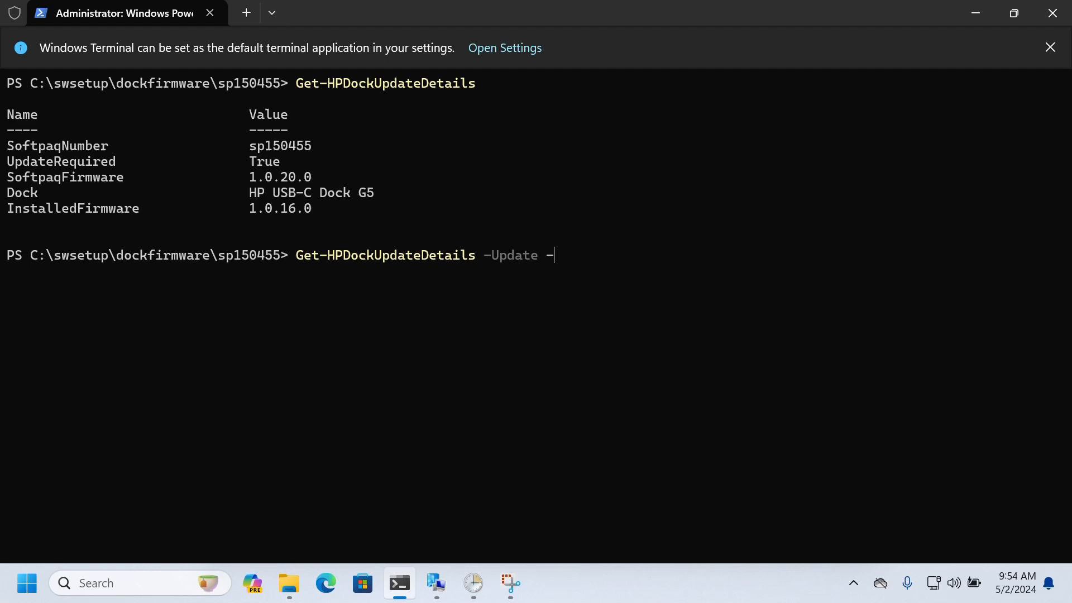
{"action": "type", "text": "Stage -u"}
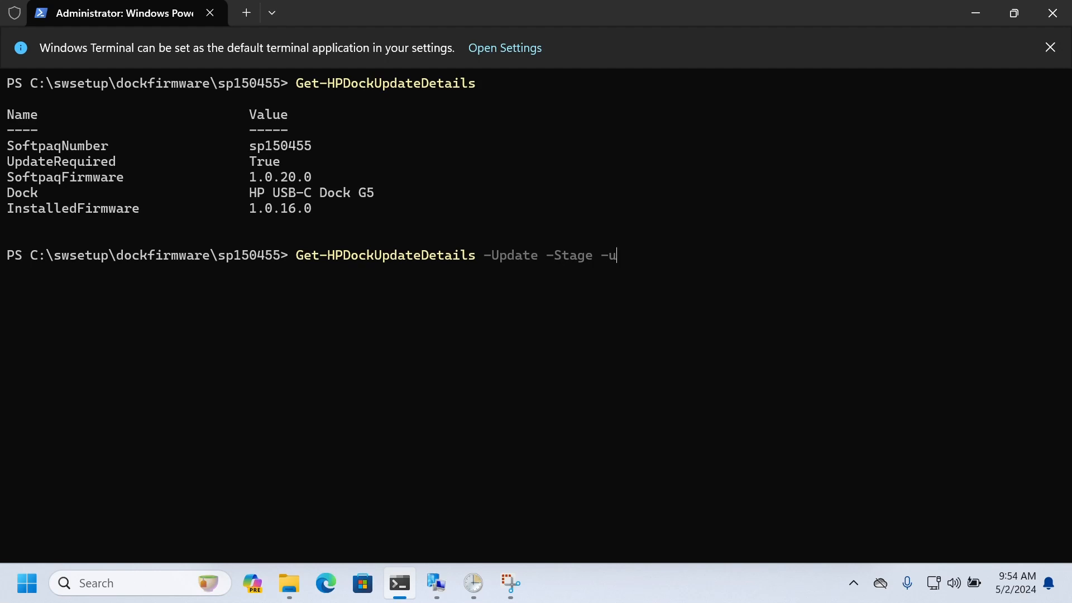
{"action": "type", "text": "IExperience Silent"}
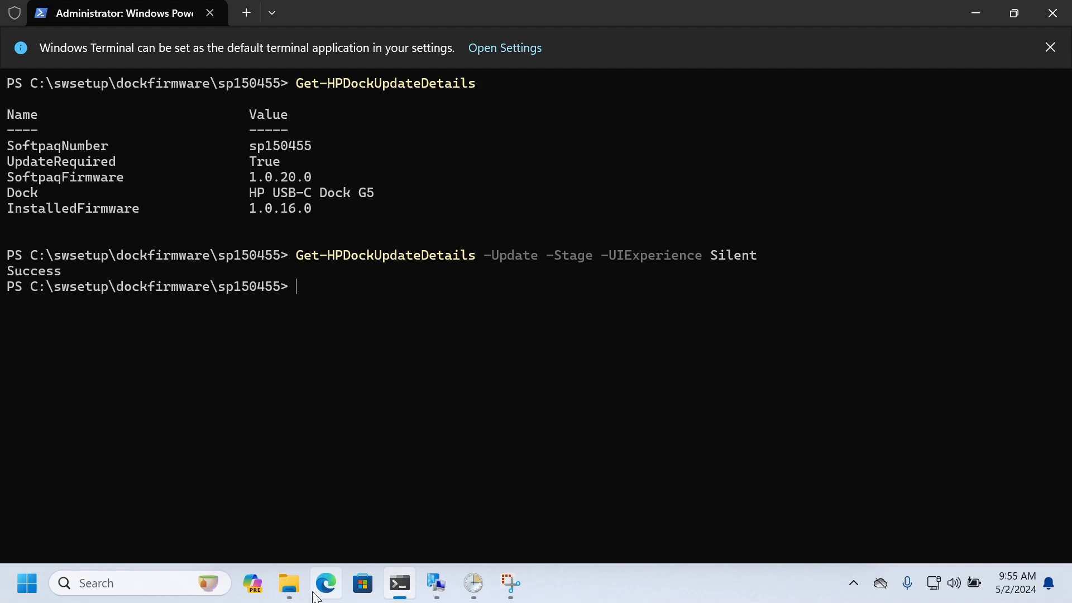
Browse This PC > Windows (C:) > swsetup > dockfirmware in File Explorer.
{"action": "left_click", "coordinate": [288, 583]}
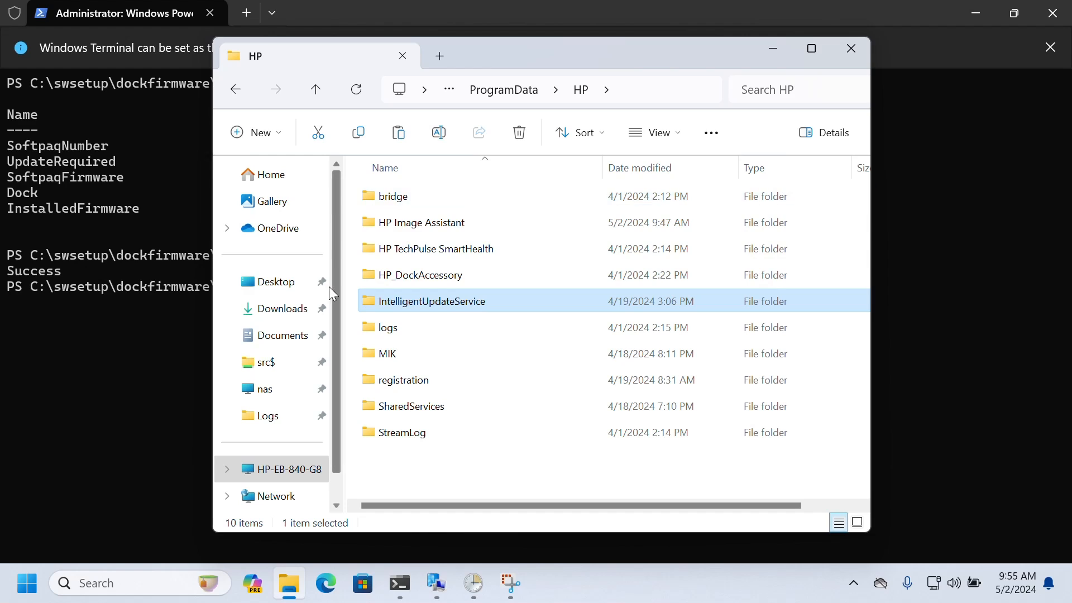
{"action": "left_click", "coordinate": [287, 469]}
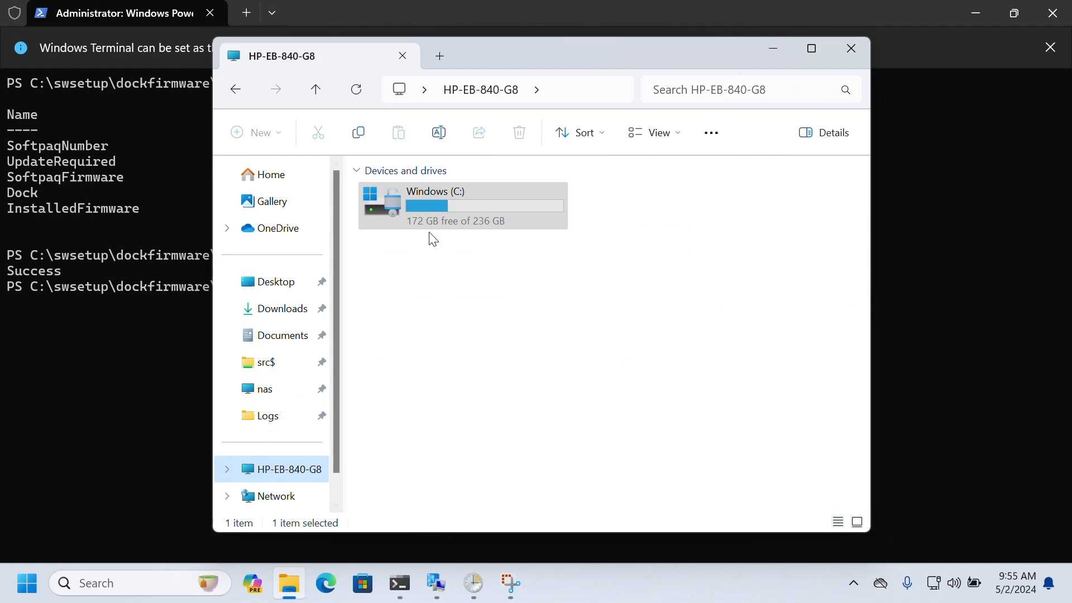
{"action": "double_click", "coordinate": [435, 205]}
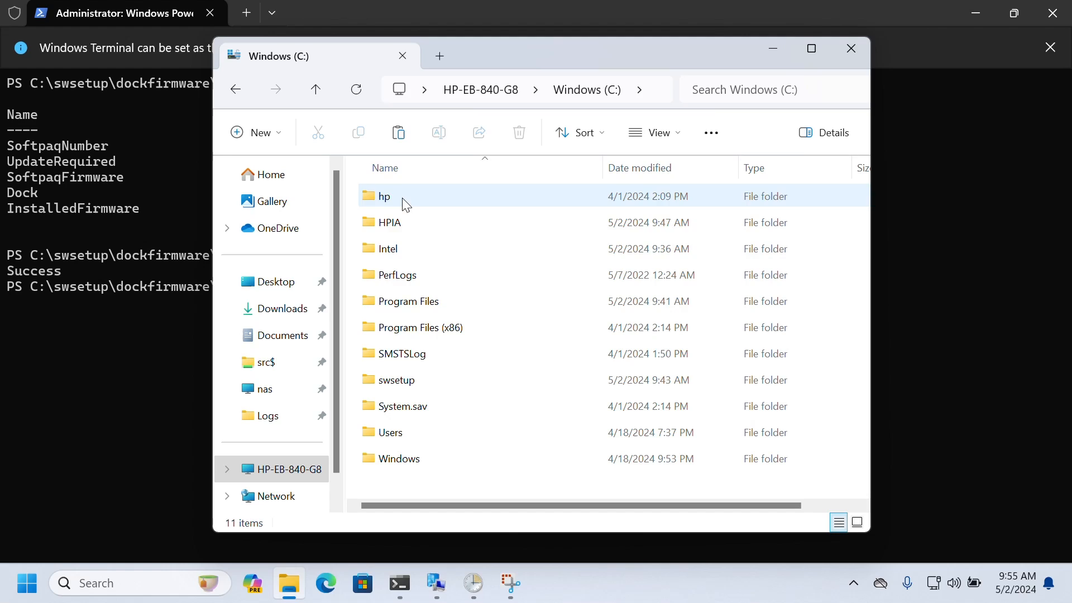
{"action": "double_click", "coordinate": [396, 380]}
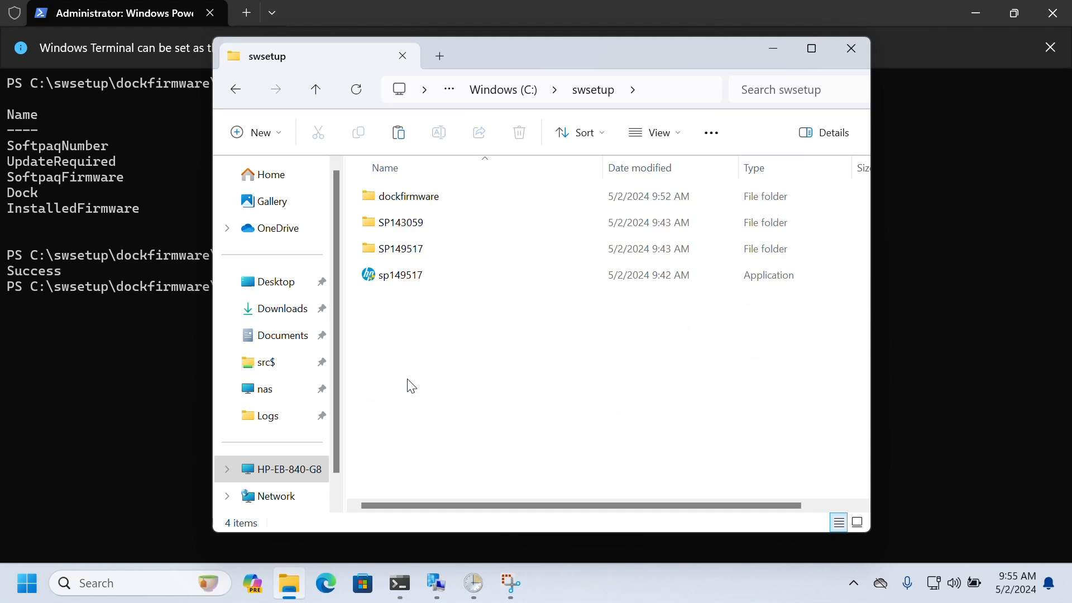
{"action": "double_click", "coordinate": [408, 196]}
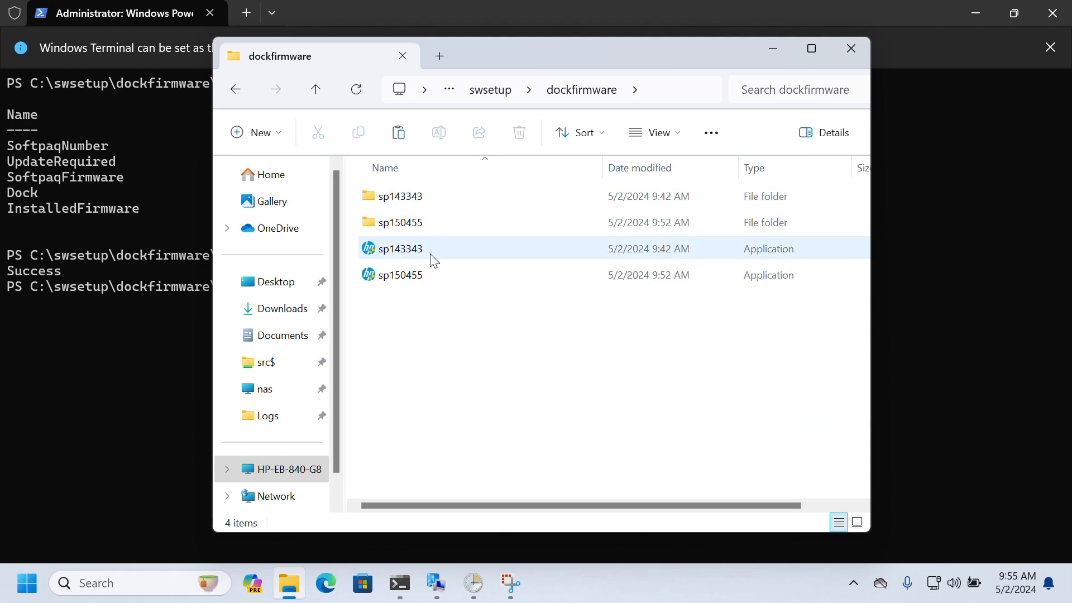
{"action": "mouse_move", "coordinate": [400, 222]}
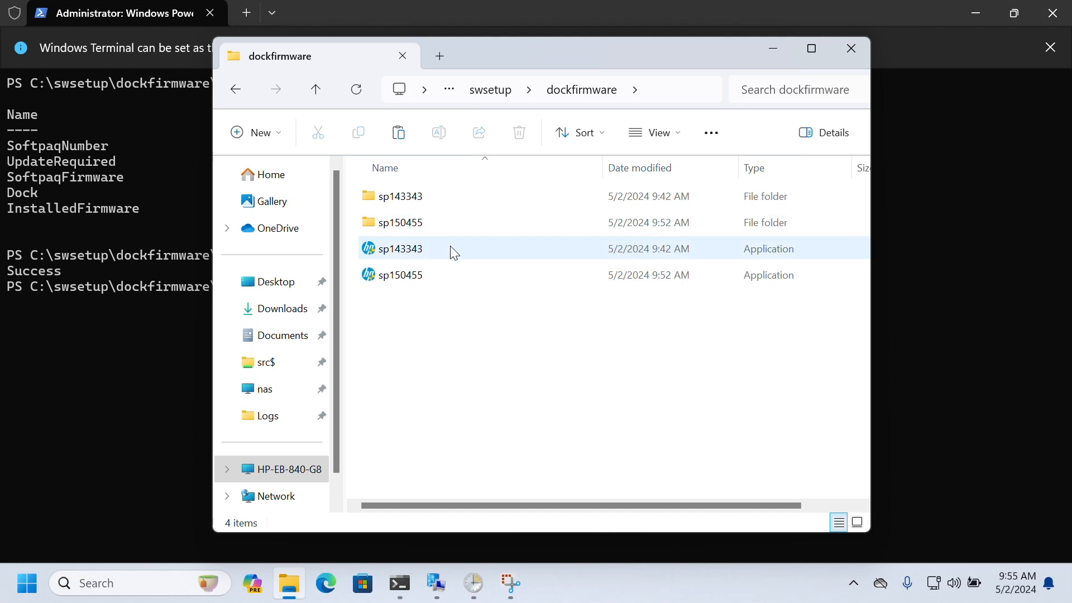
Enter the sp150455 package folder and look through its extracted files.
{"action": "left_click", "coordinate": [399, 223]}
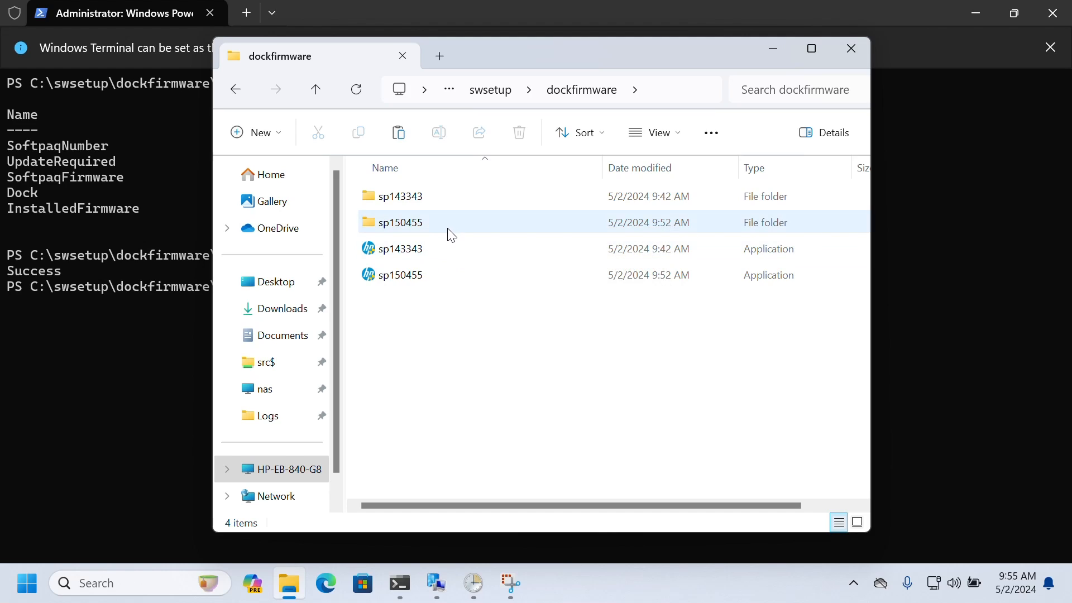
{"action": "double_click", "coordinate": [399, 222]}
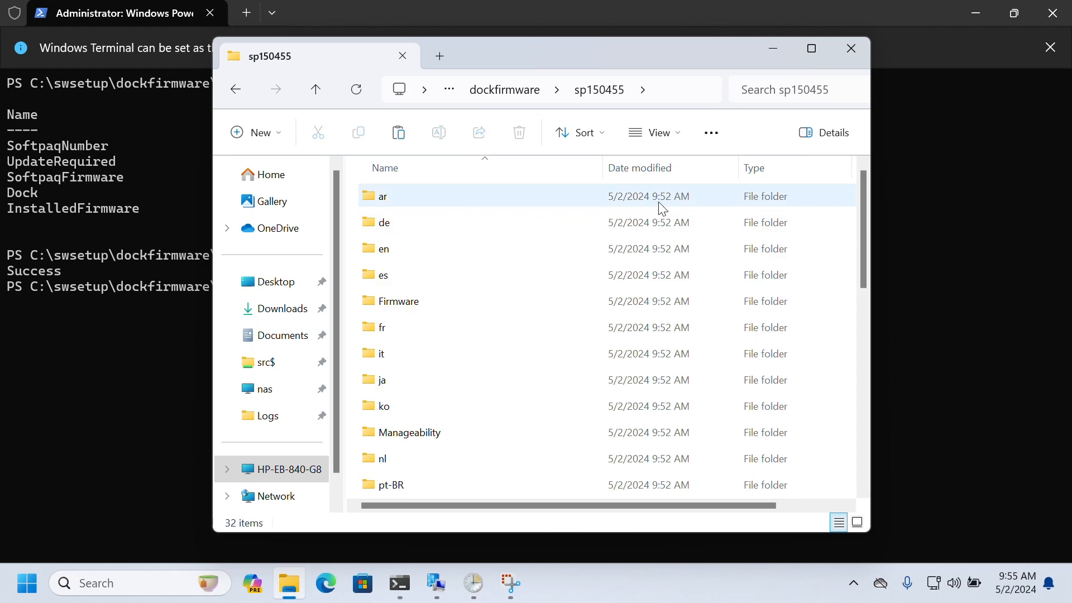
{"action": "scroll", "scroll_direction": "down", "scroll_amount": 3}
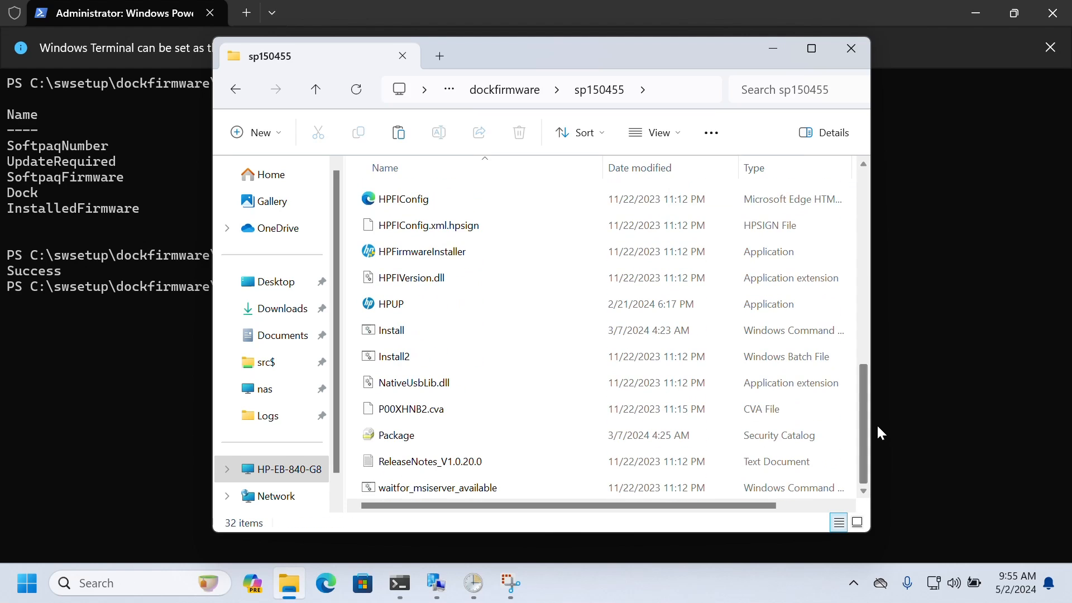
{"action": "left_click", "coordinate": [430, 461]}
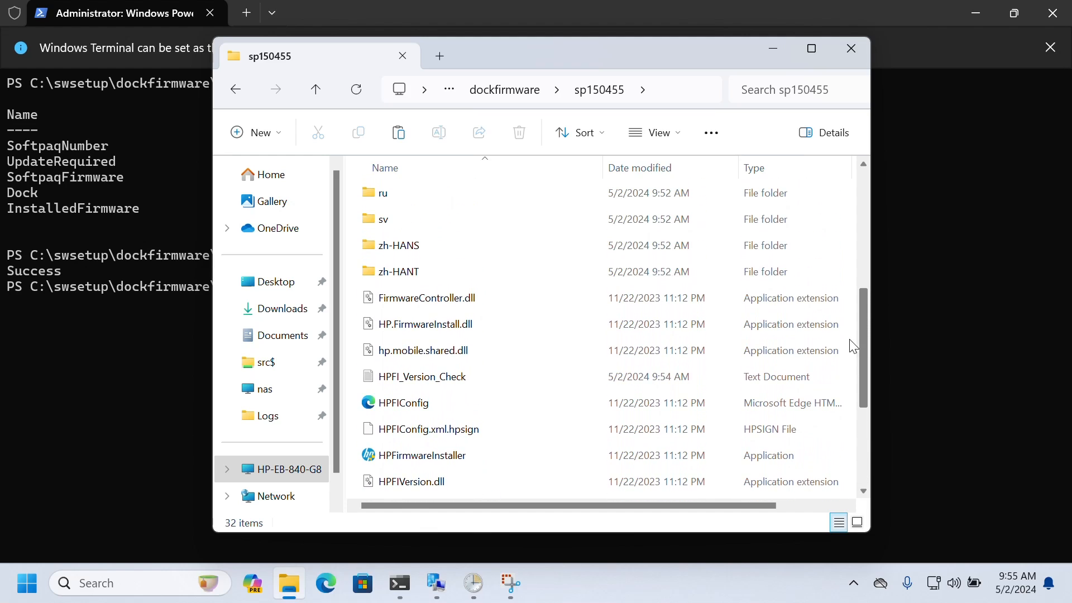
Read the HPFI_Version_Check file and the ReleaseNotes_V1.0.20.0 file in Notepad.
{"action": "double_click", "coordinate": [422, 377]}
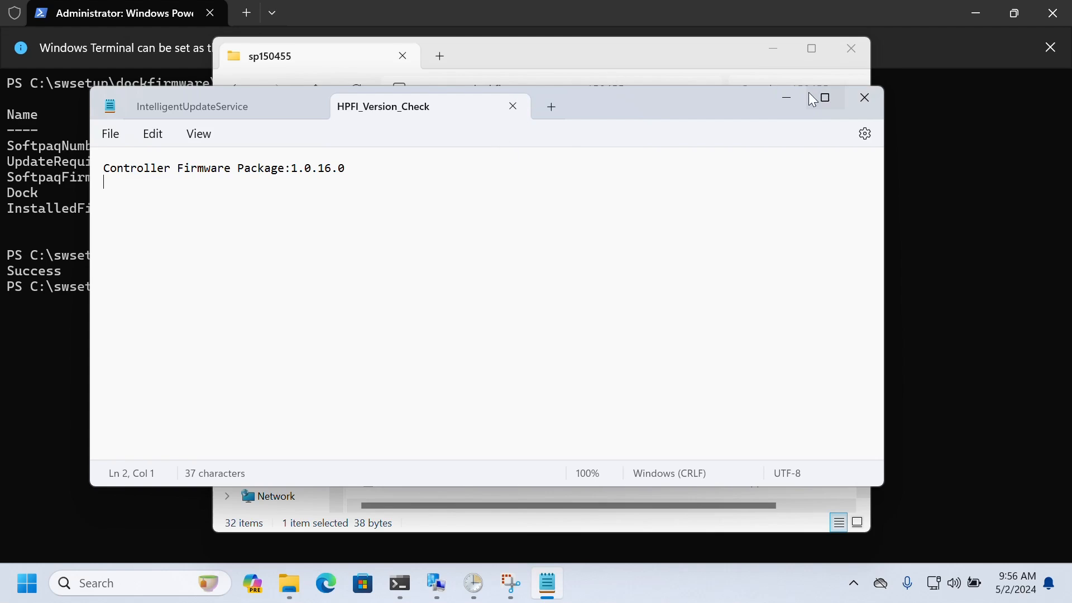
{"action": "left_click", "coordinate": [864, 97]}
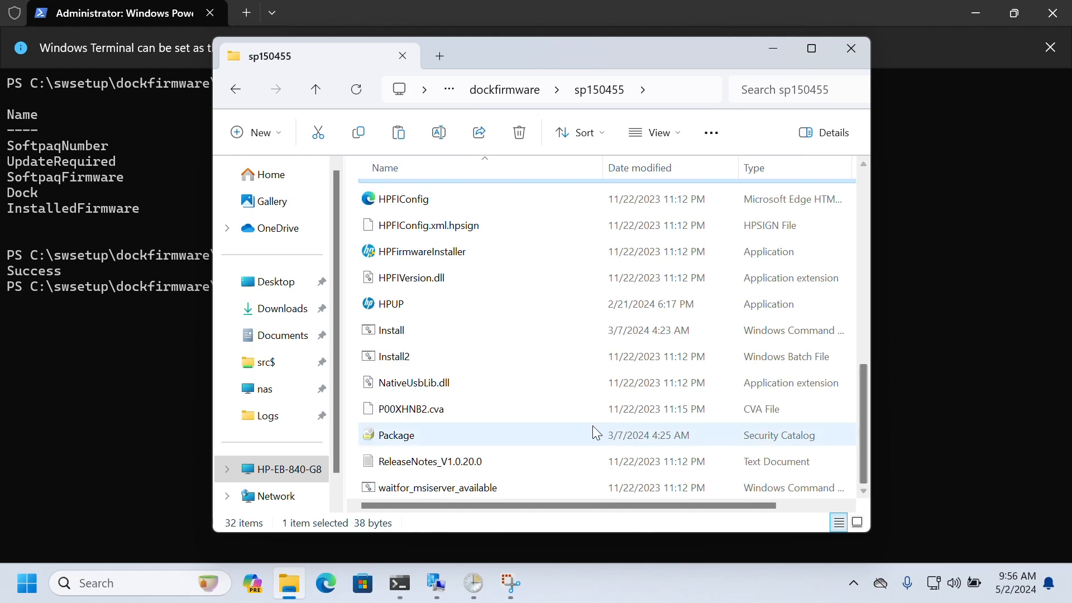
{"action": "double_click", "coordinate": [429, 461]}
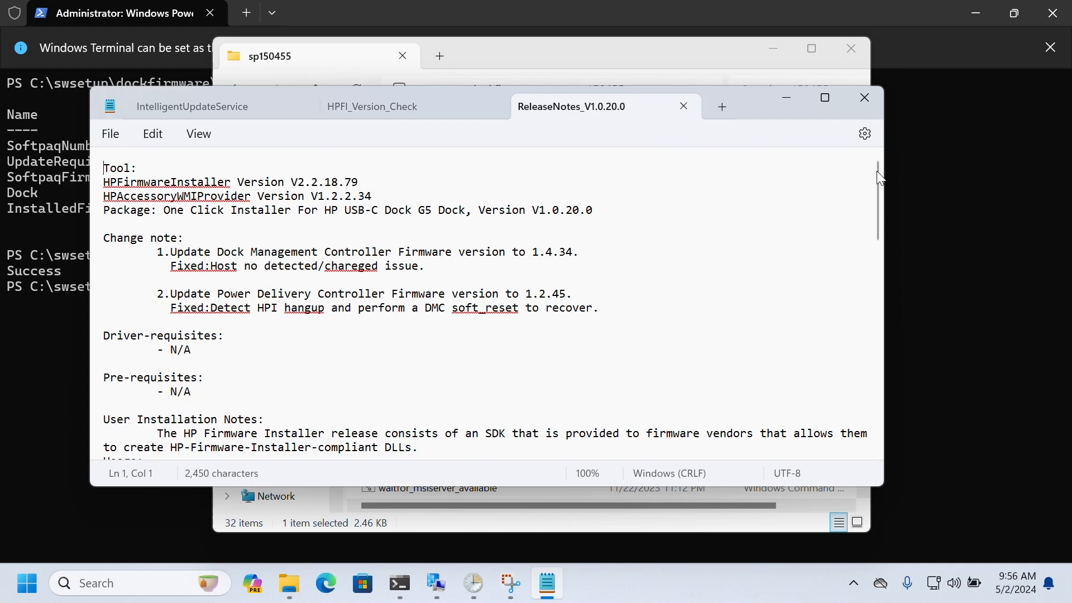
Finish reading the release notes, then close Notepad and the package folder window.
{"action": "scroll", "scroll_direction": "down", "scroll_amount": 3}
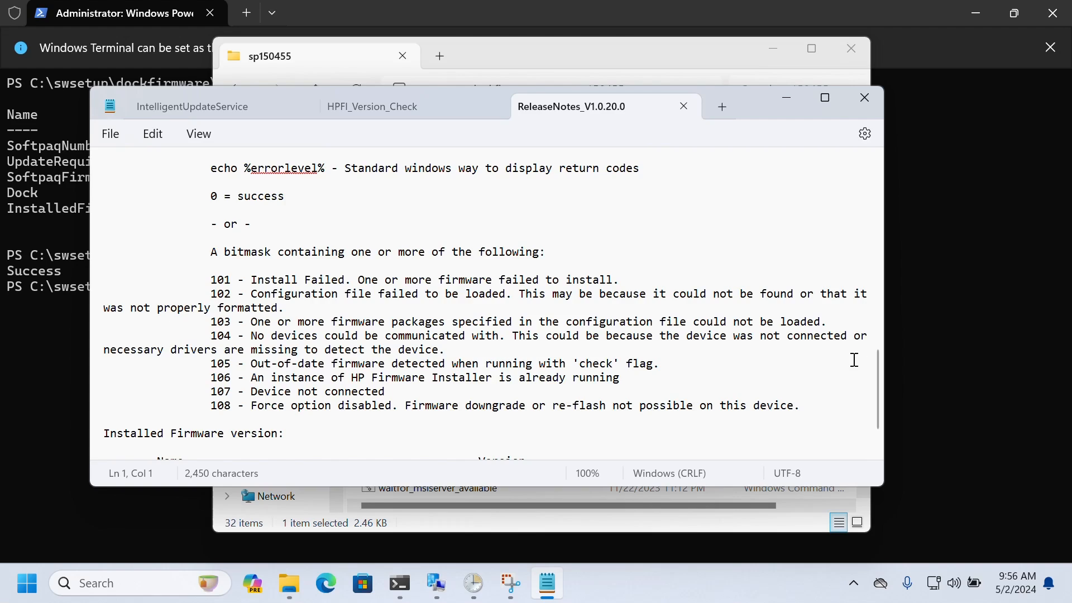
{"action": "mouse_move", "coordinate": [269, 192]}
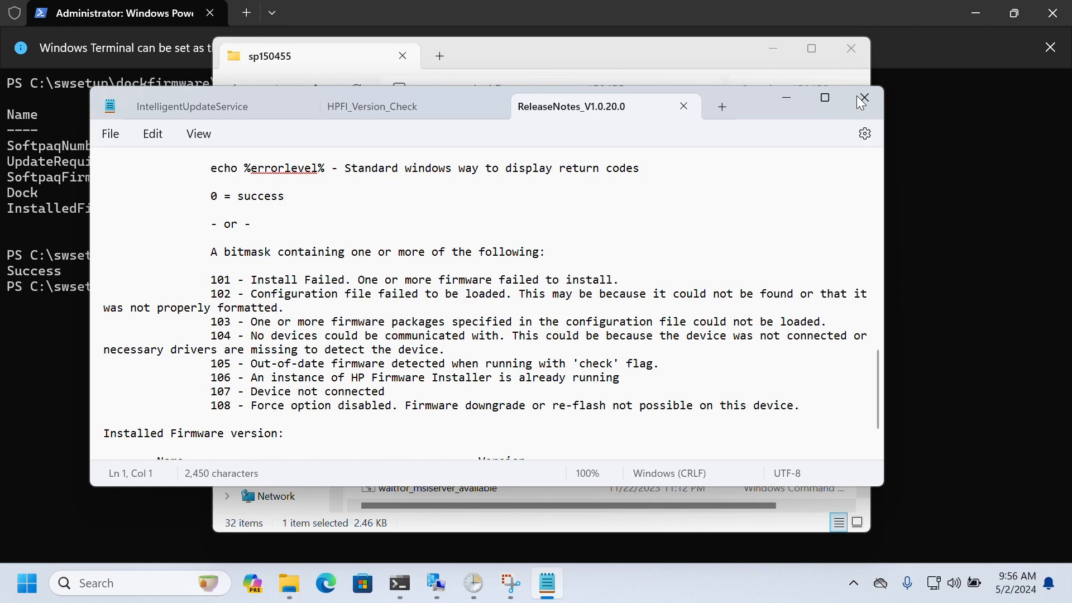
{"action": "left_click", "coordinate": [863, 98]}
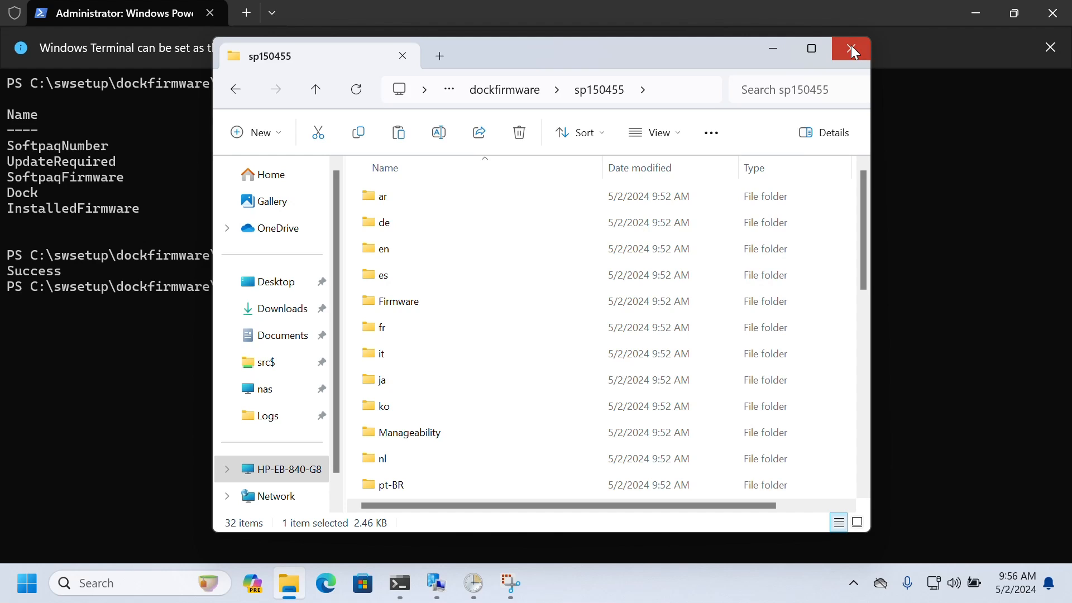
{"action": "left_click", "coordinate": [851, 48]}
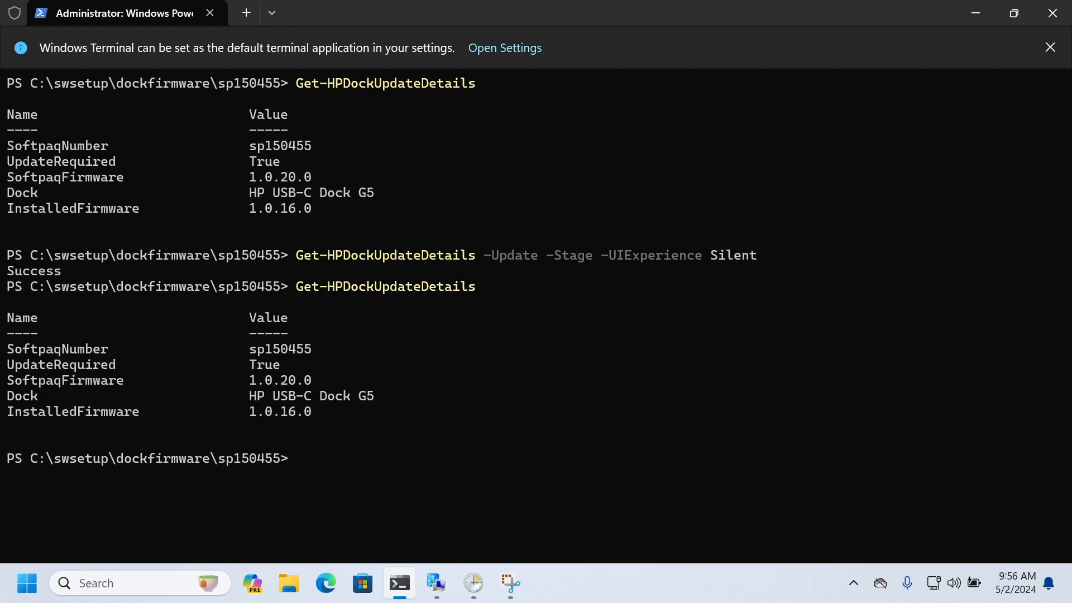
Re-run Get-HPDockUpdateDetails with -Update -Stage -UIExperience Silent -Transcript to update with a transcript log.
{"action": "type", "text": "Get-HPDockUpdateDetails"}
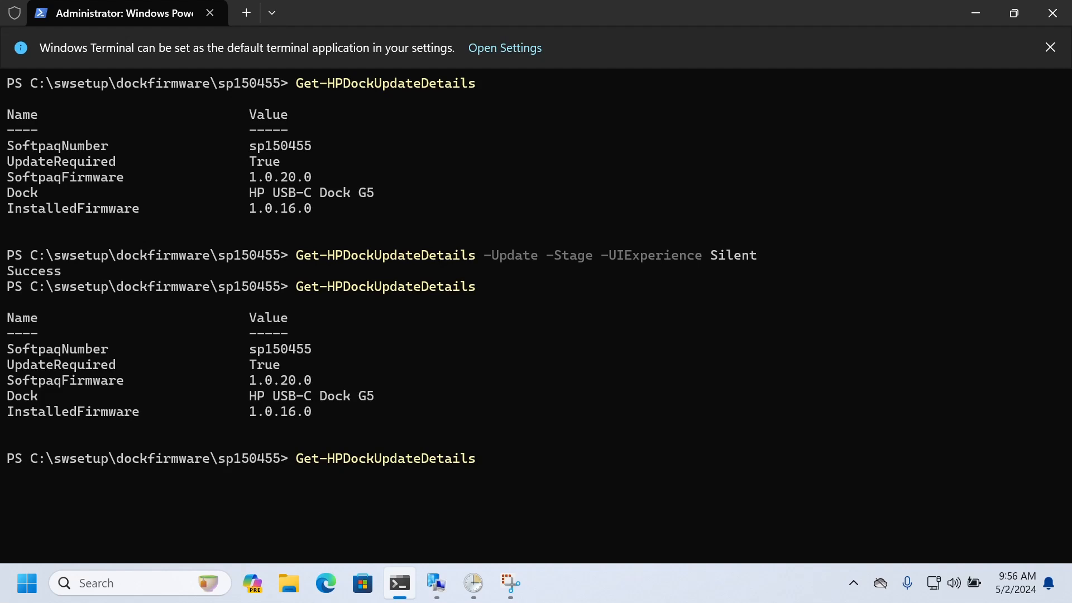
{"action": "type", "text": "-Update -Stage -UIExperience Silent -"}
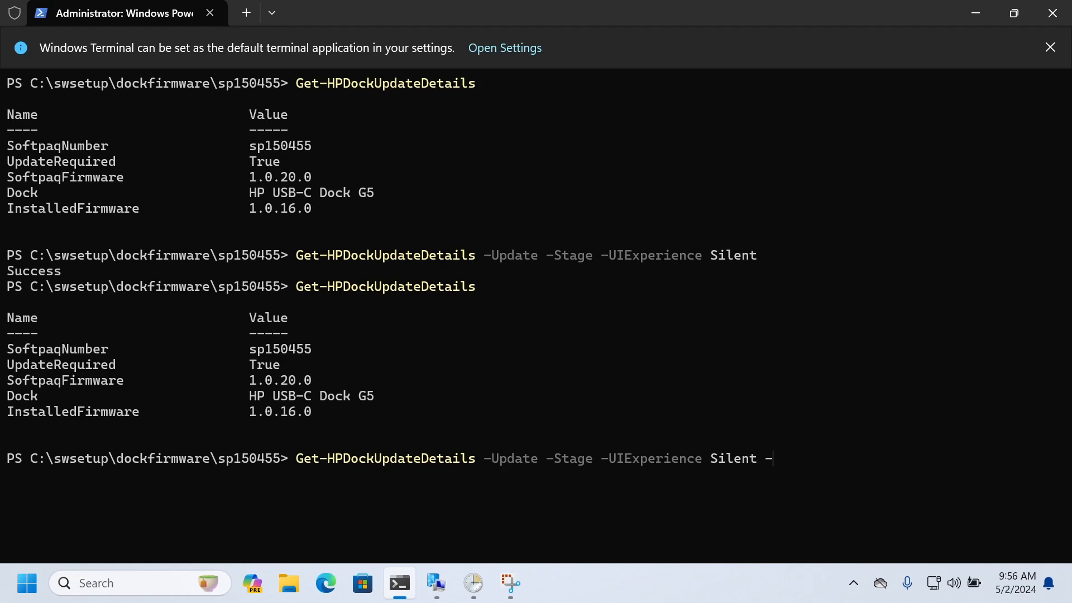
{"action": "type", "text": "Transcript"}
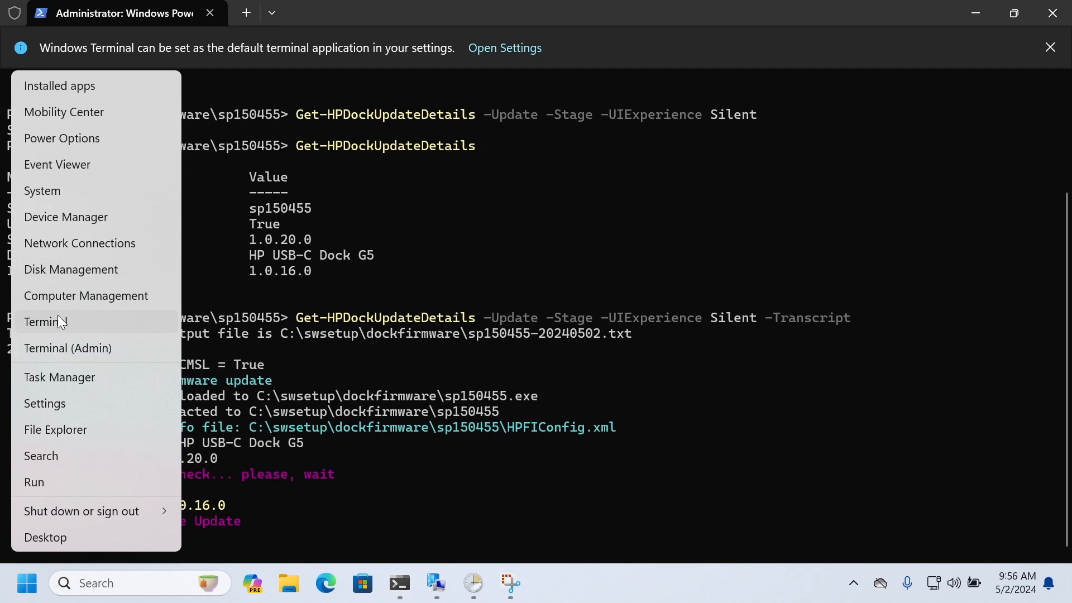
Launch Device Manager from the Start right-click menu beside the terminal.
{"action": "left_click", "coordinate": [66, 217]}
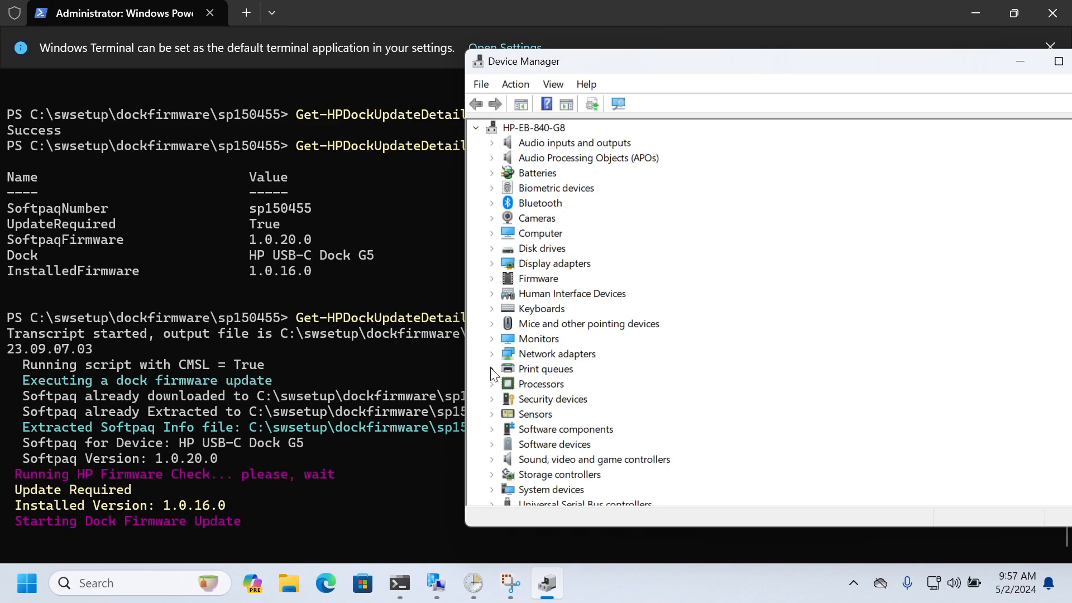
{"action": "mouse_move", "coordinate": [495, 387]}
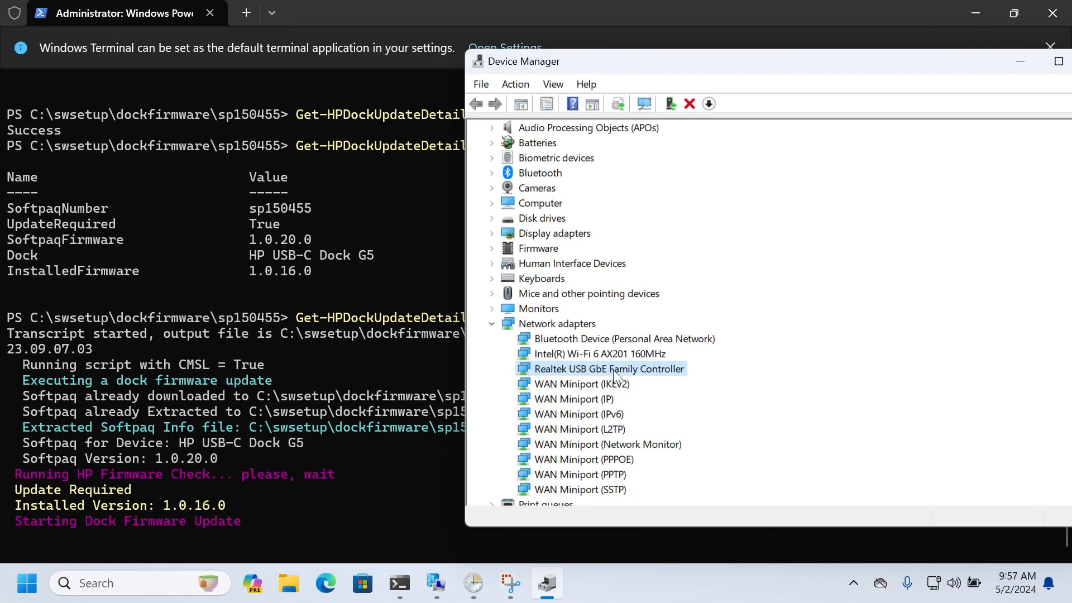
{"action": "mouse_move", "coordinate": [787, 405]}
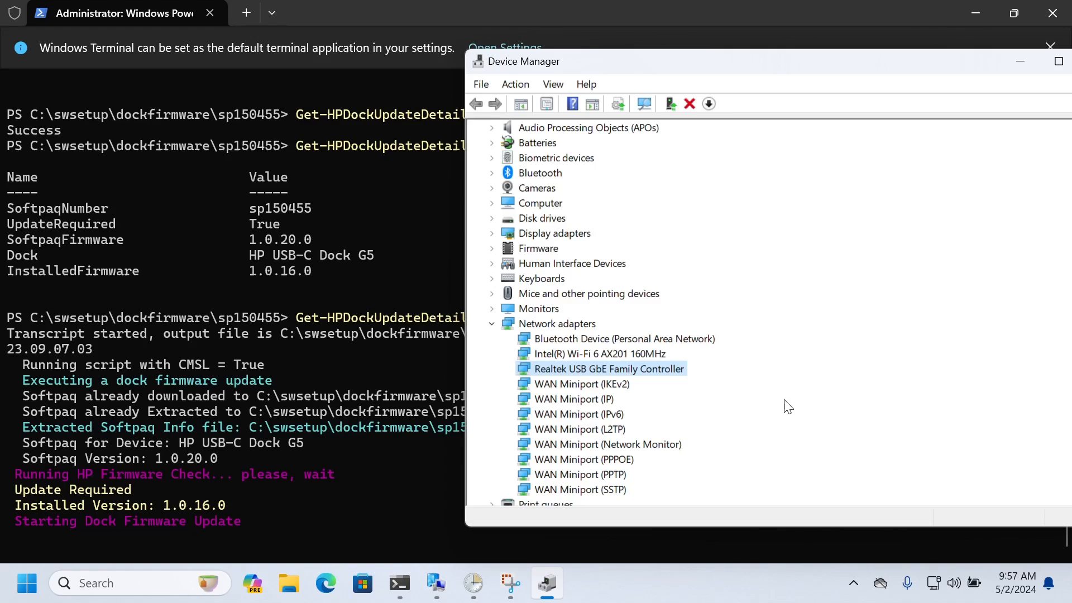
{"action": "mouse_move", "coordinate": [835, 170]}
{"action": "type", "text": "Get-HPDockUpdateDetails"}
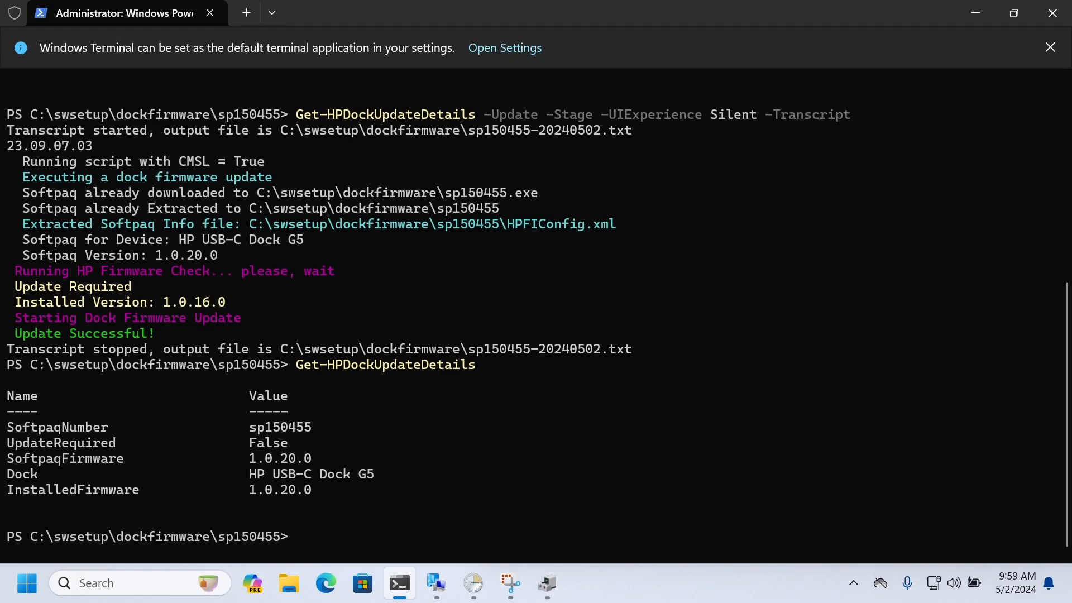
{"action": "mouse_move", "coordinate": [480, 30]}
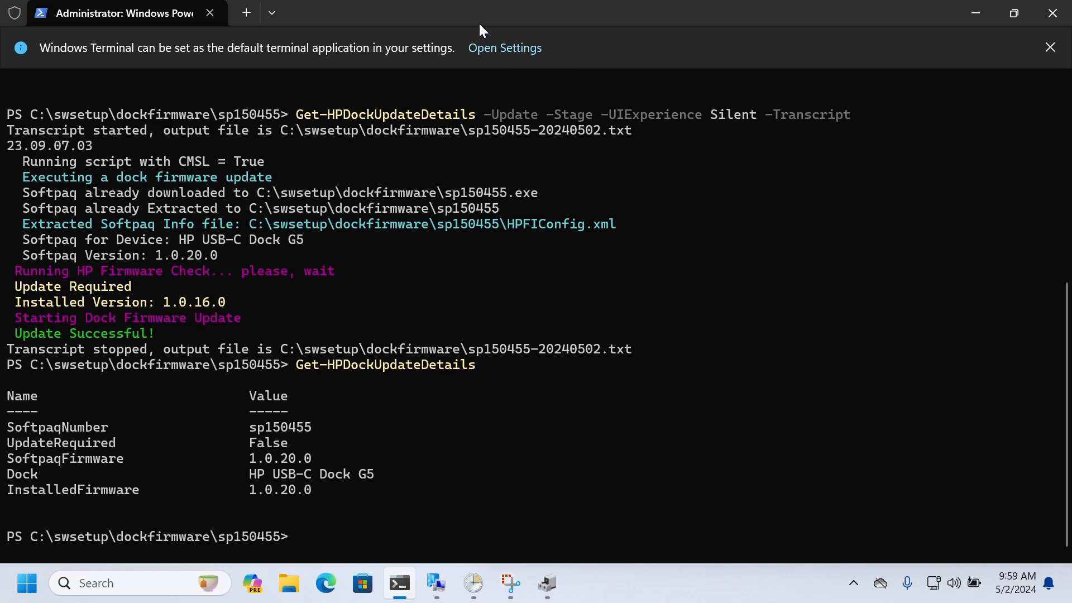